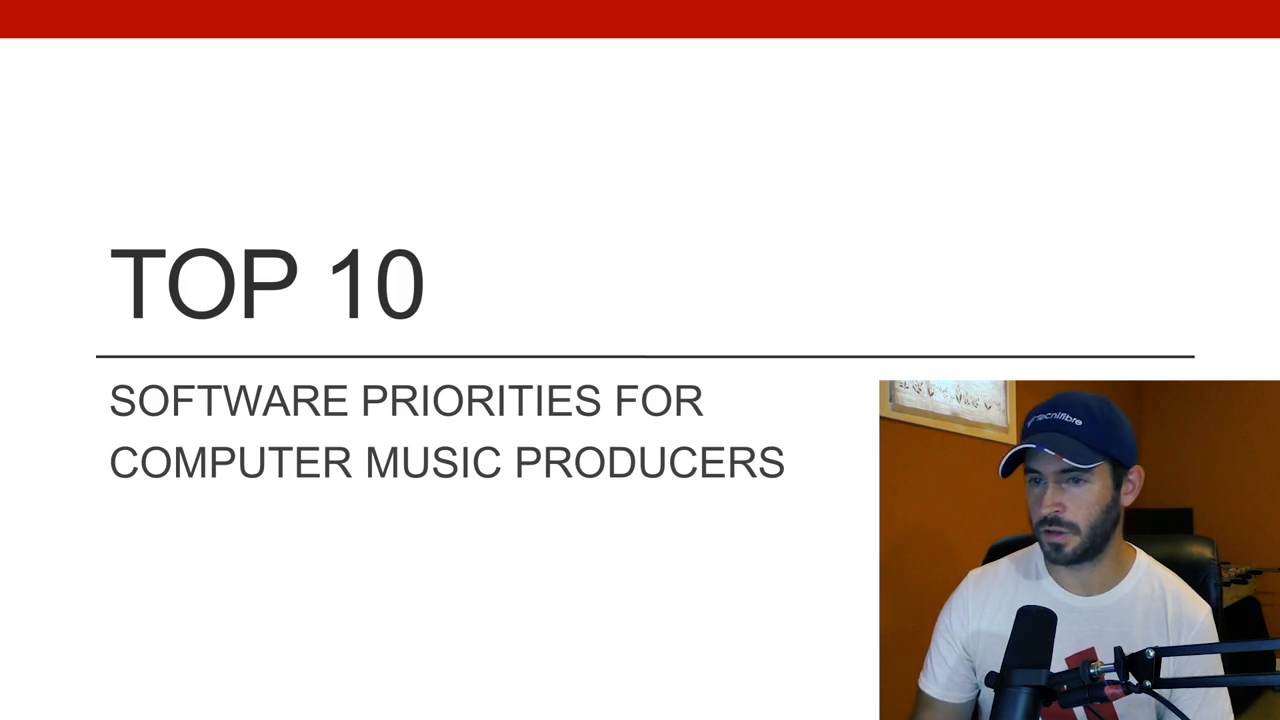
- Advance from the title slide to slide 1, Digital Audio Workstation: Bitwig Studio, Grade A
{"action": "key", "text": "Right"}
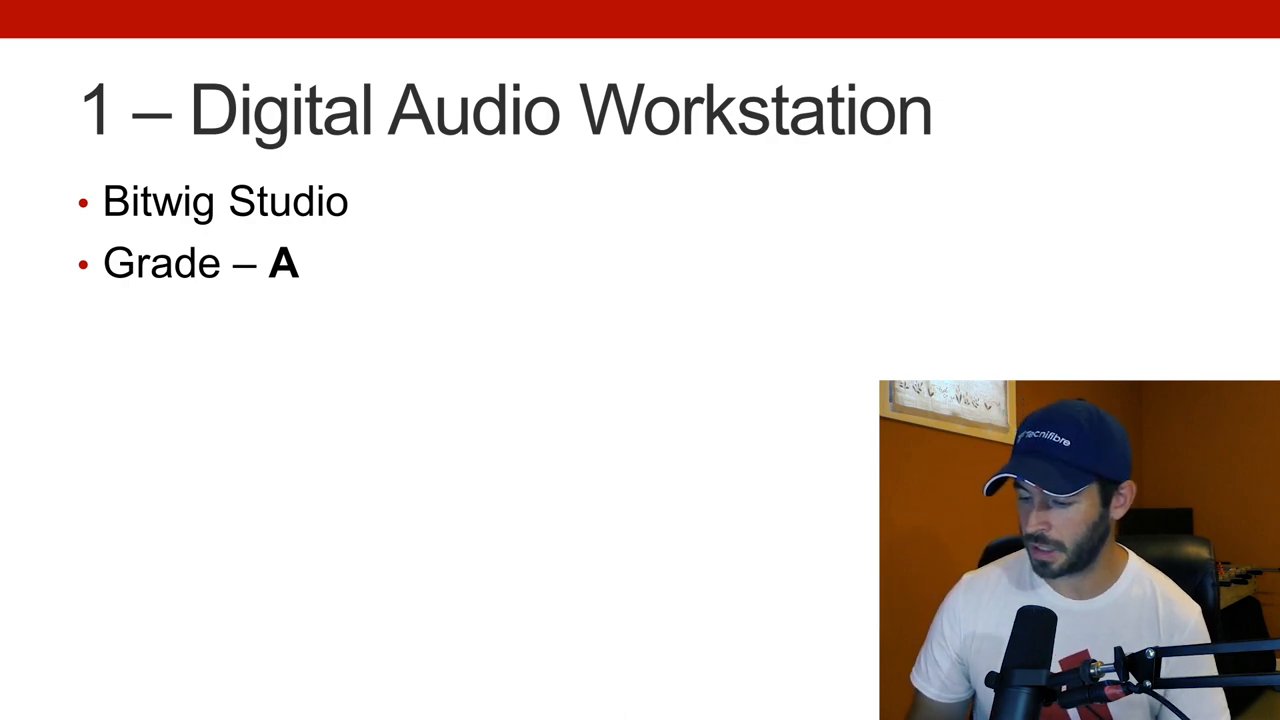
- Advance to slide 2, Organized Sample Collection, graded F
{"action": "key", "text": "Right"}
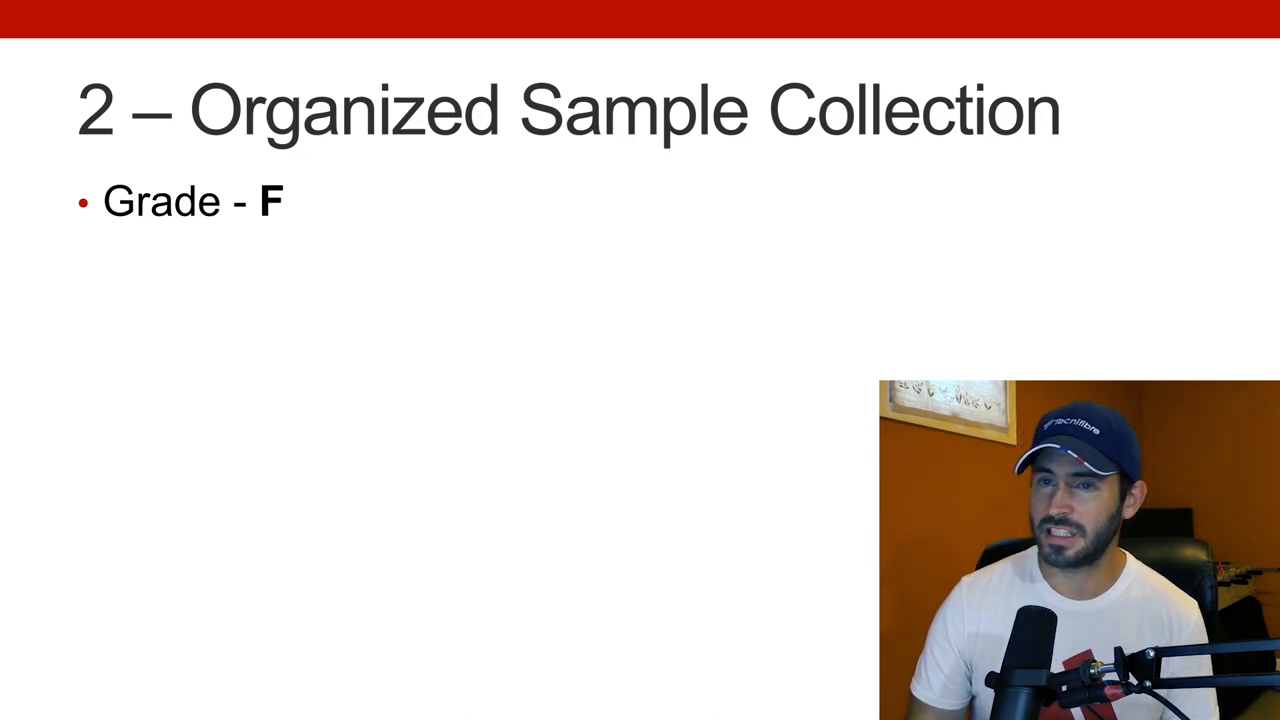
{"action": "key", "text": "Right"}
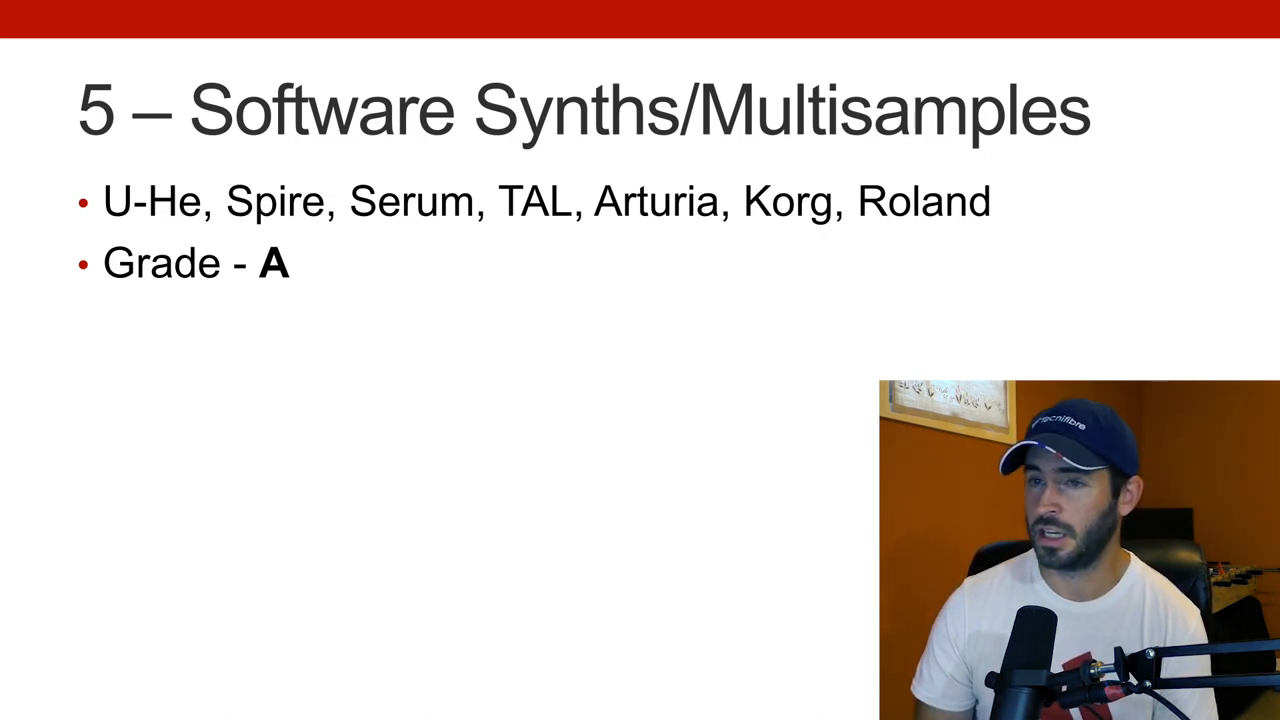
- Advance to slide 6, MIDI Collection/MIDI Plugins: Scaler and Cthulhu, Grade C
{"action": "key", "text": "Right"}
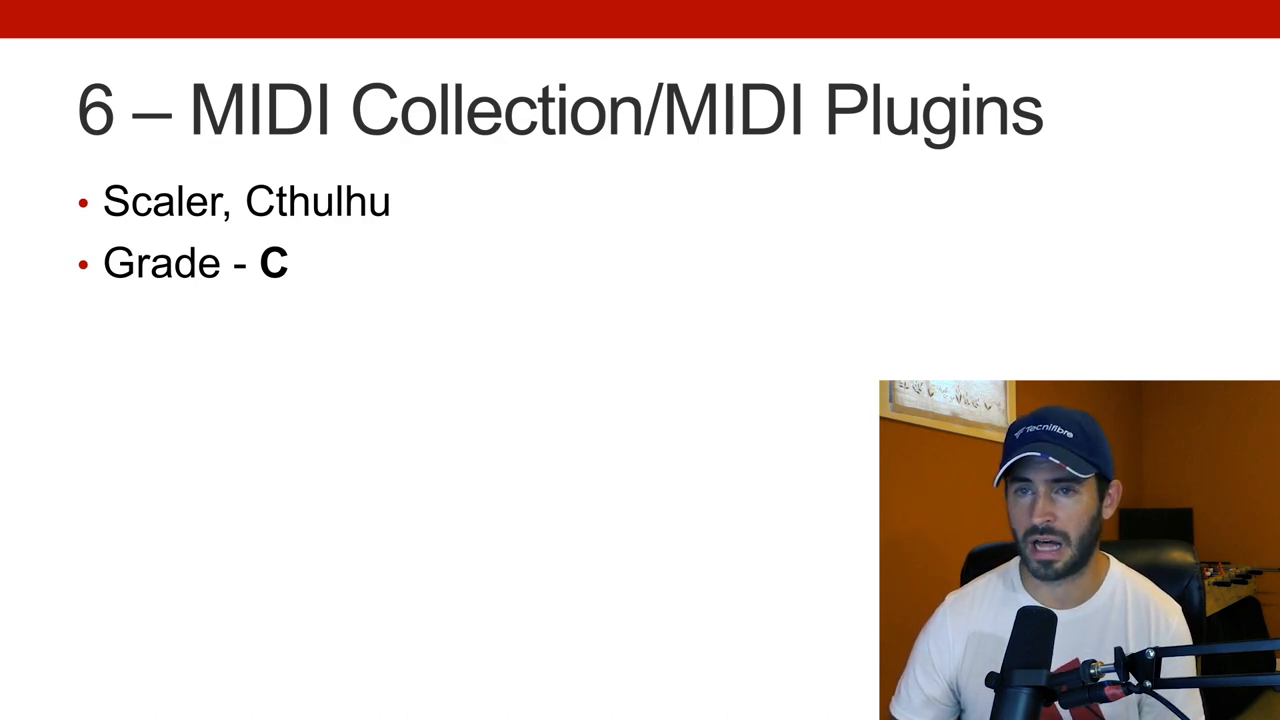
- Advance to slide 8, Reverb Variants: Valhalla, ArtsAcoustic, Exponential Audio, Grade A
{"action": "key", "text": "Right"}
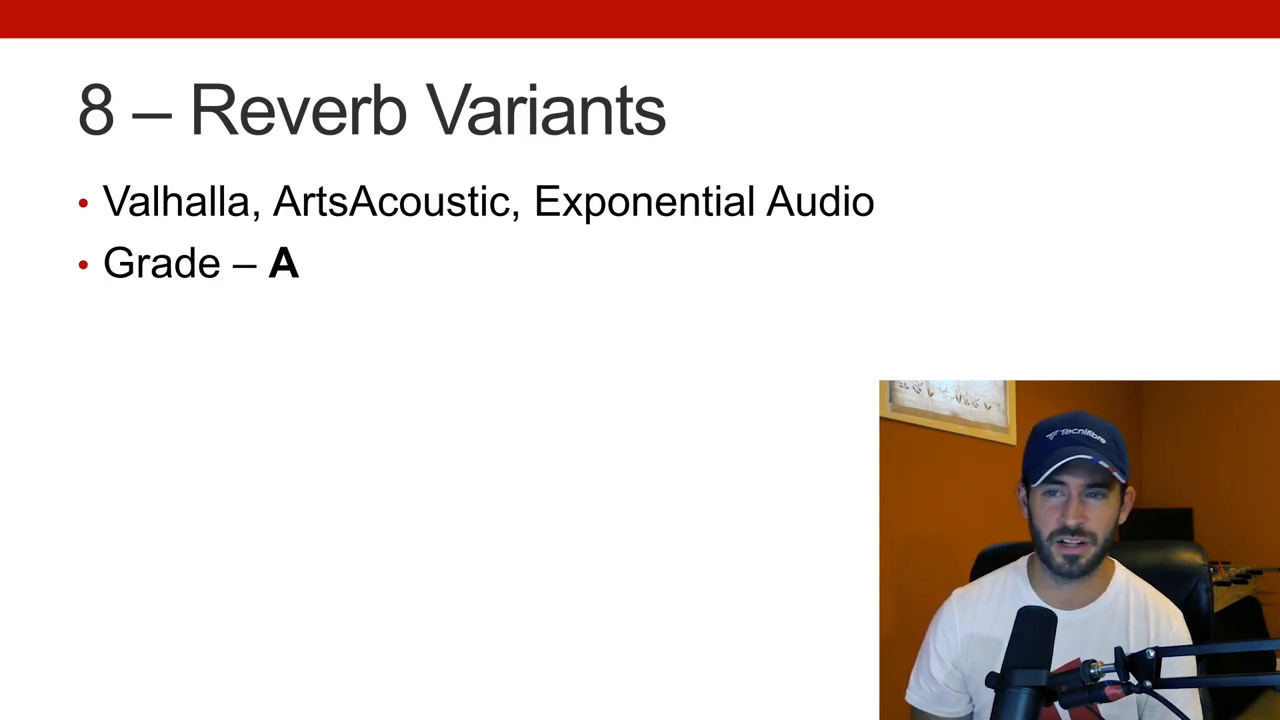
- Advance to slide 9, Loudness: limiters, clippers, compressors from TDR, DMG, Klanghelm, Grade A
{"action": "key", "text": "Right"}
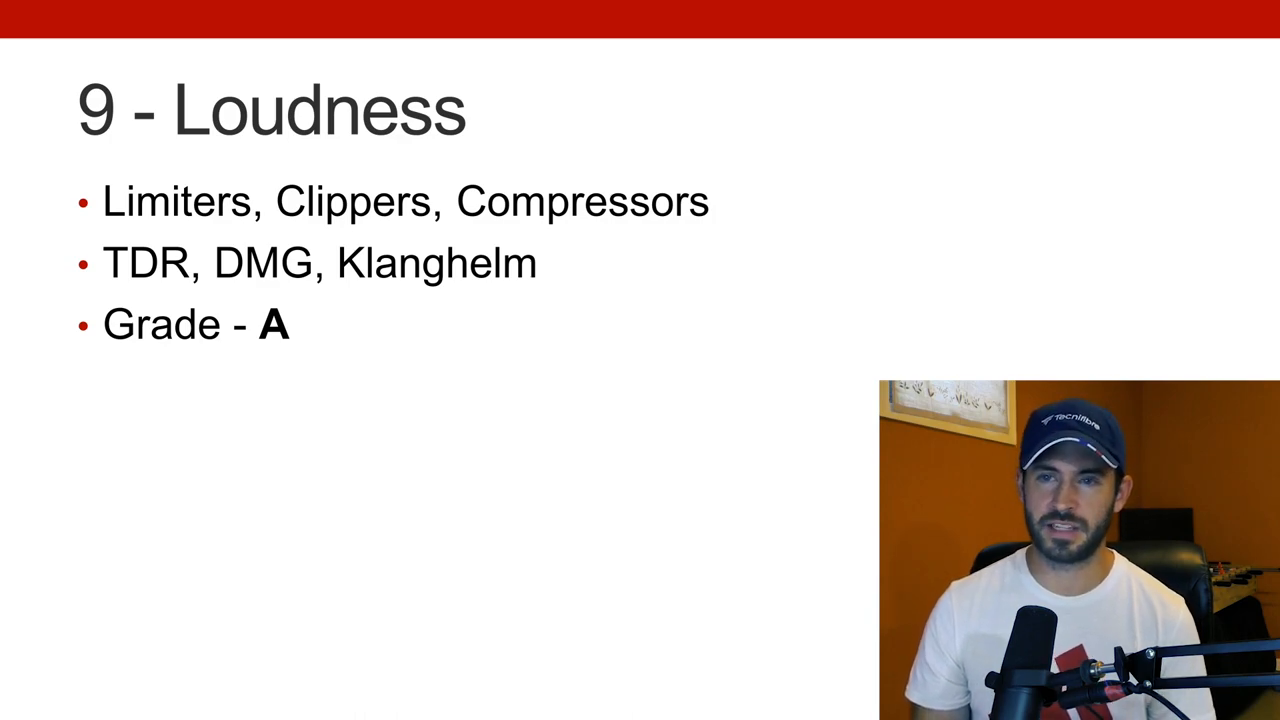
- Move through the remaining slides back to slide 2, Organized Sample Collection, graded F
{"action": "key", "text": "Right"}
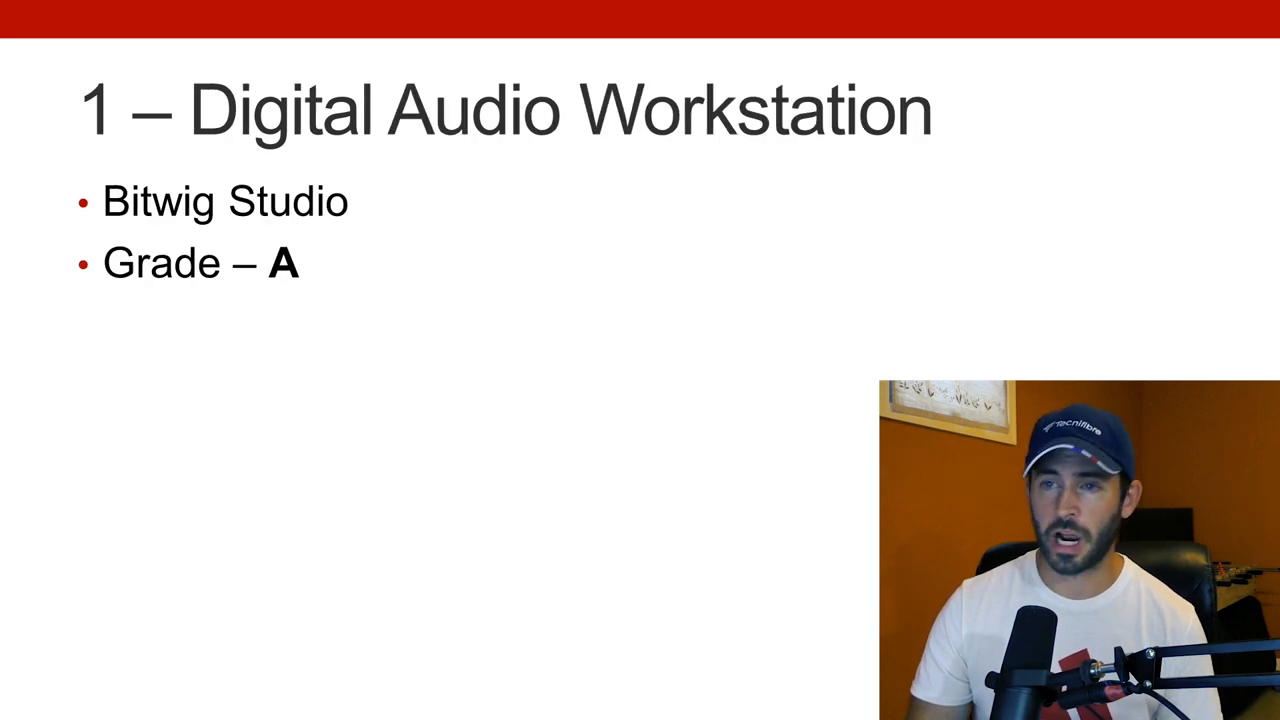
{"action": "key", "text": "right"}
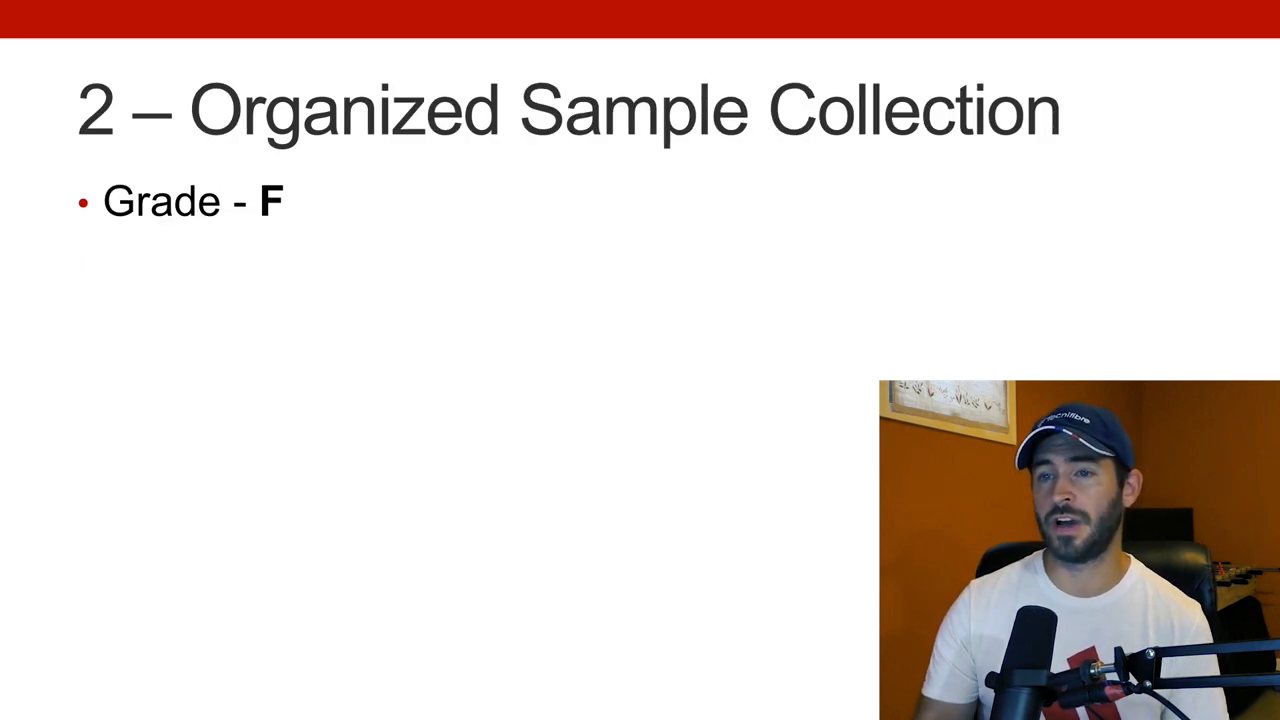